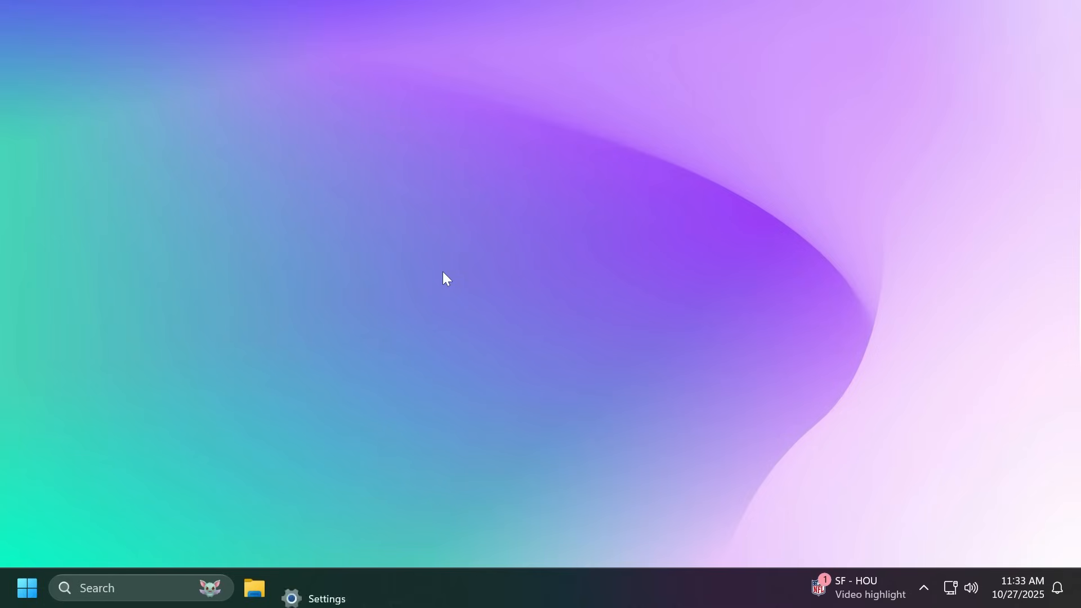
- Show System > About with Windows 11 Pro 25H2, OS build 26220.6982 selected
click(290, 596)
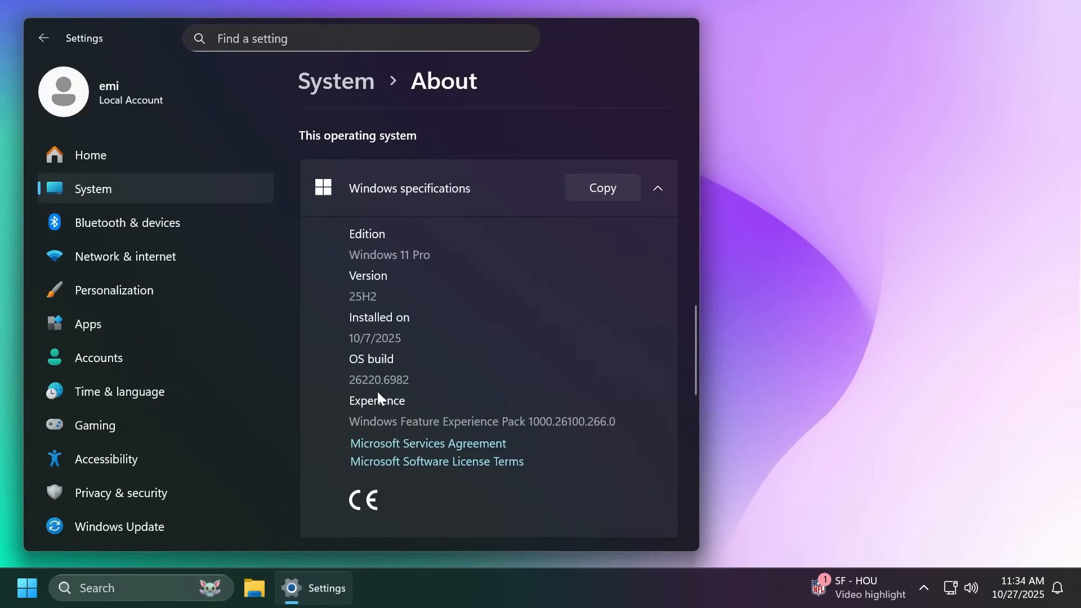
double_click(377, 378)
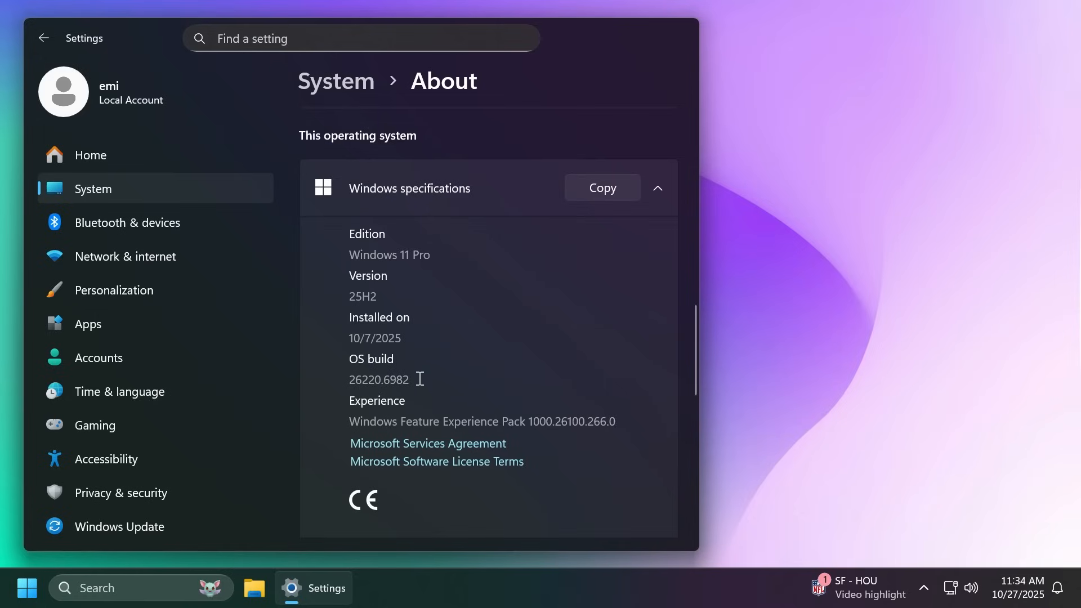
mouse_move(468, 379)
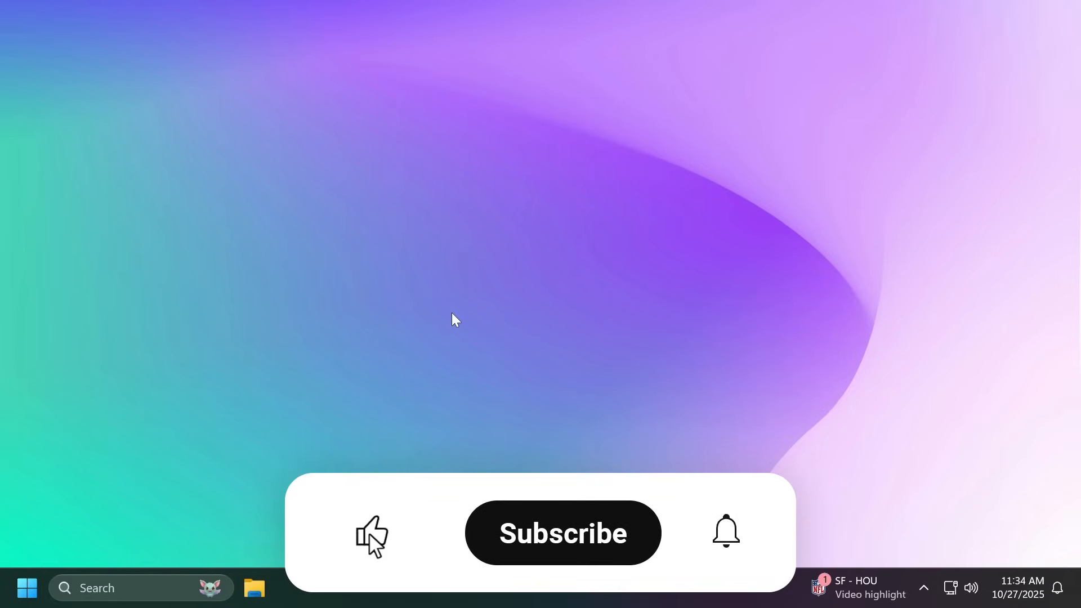
- Leave Settings and reach the ViVeTool GitHub releases page listing v0.3.4
click(561, 533)
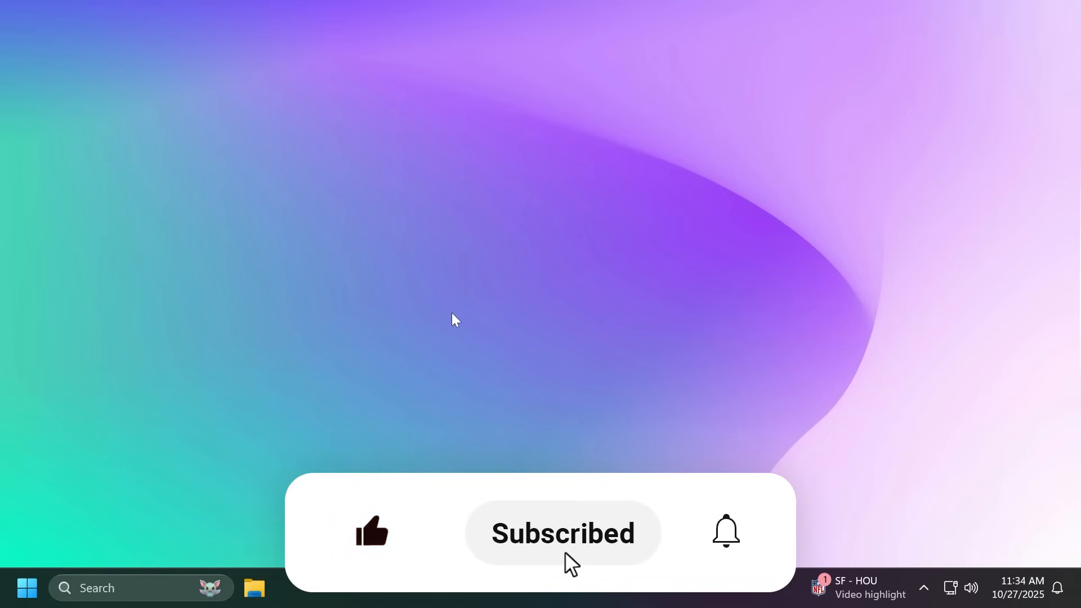
click(724, 531)
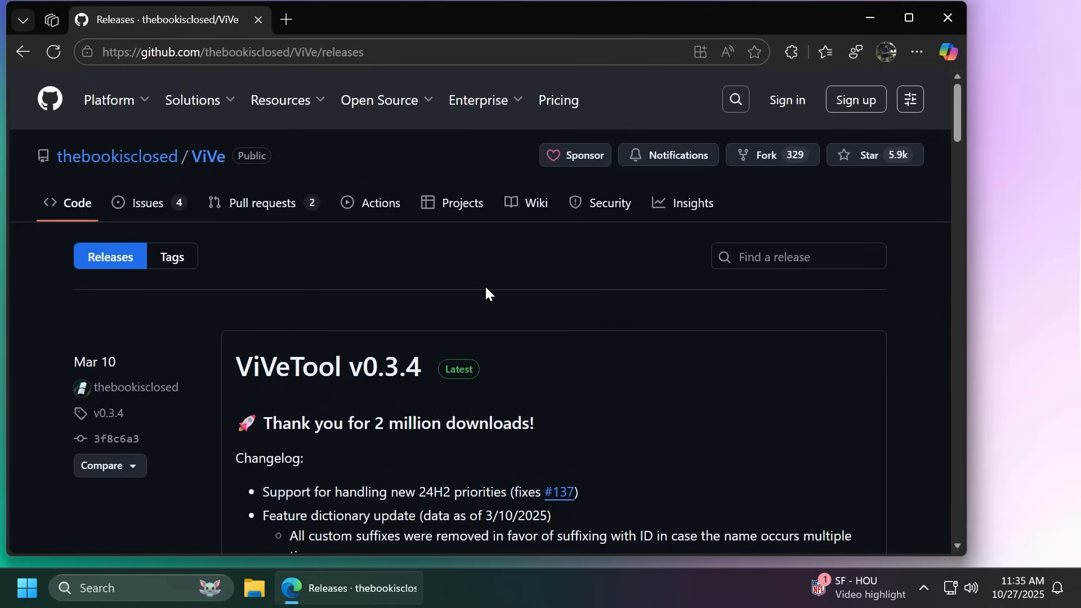
- Download ViVeTool-v0.3.4-IntelAmd.zip from the release Assets and show recent downloads
scroll(down, 3)
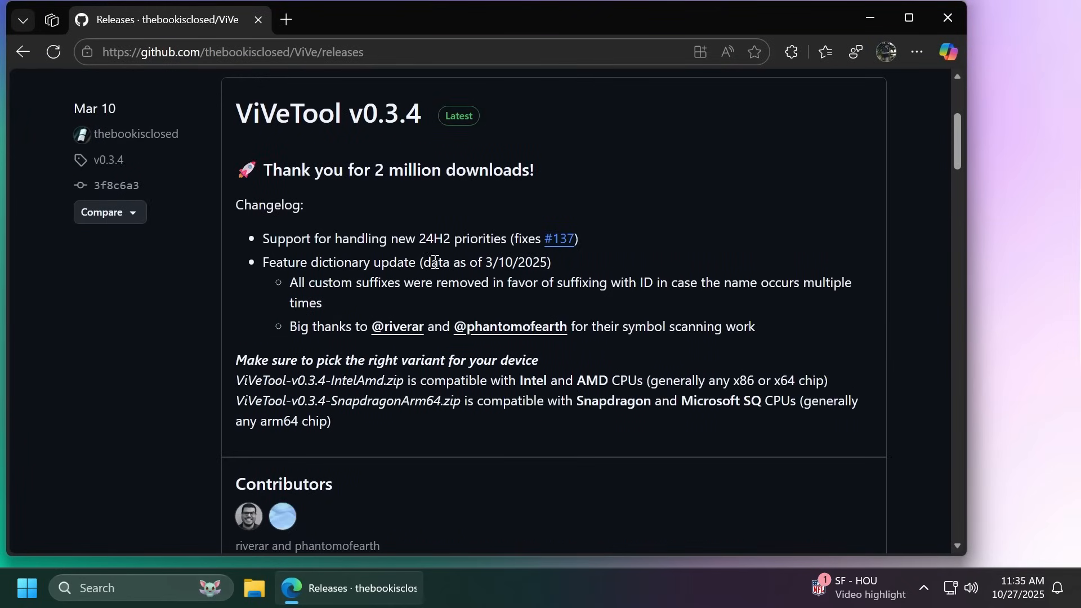
scroll(down, 3)
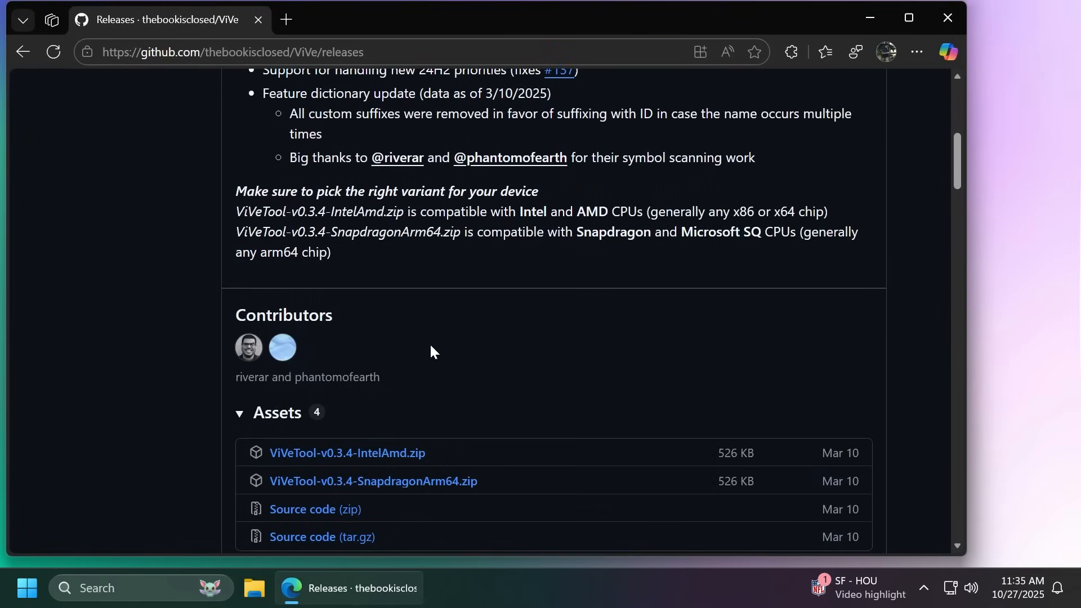
scroll(down, 3)
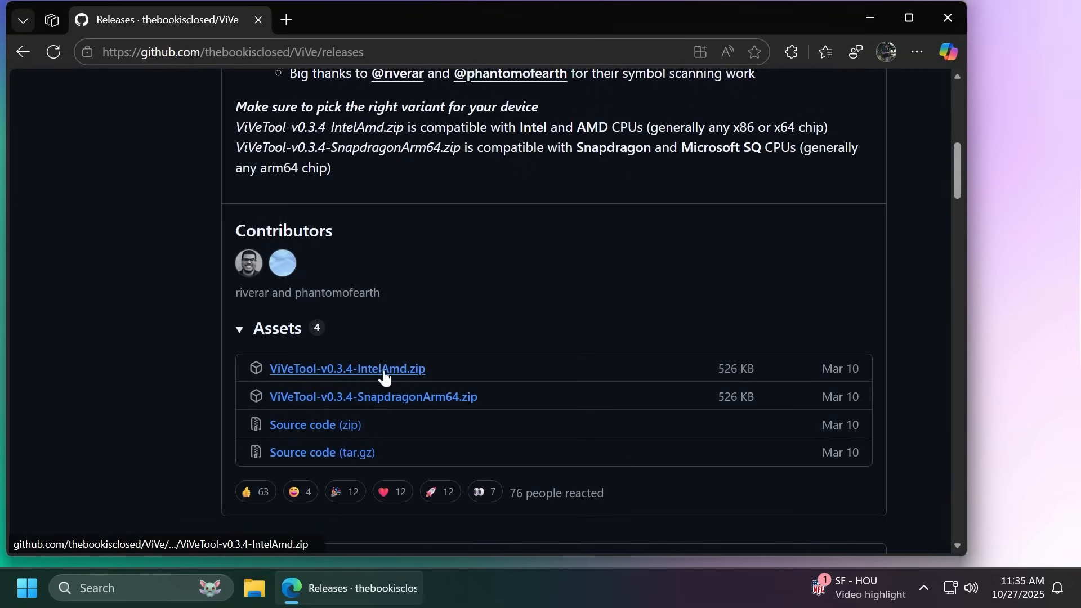
click(347, 368)
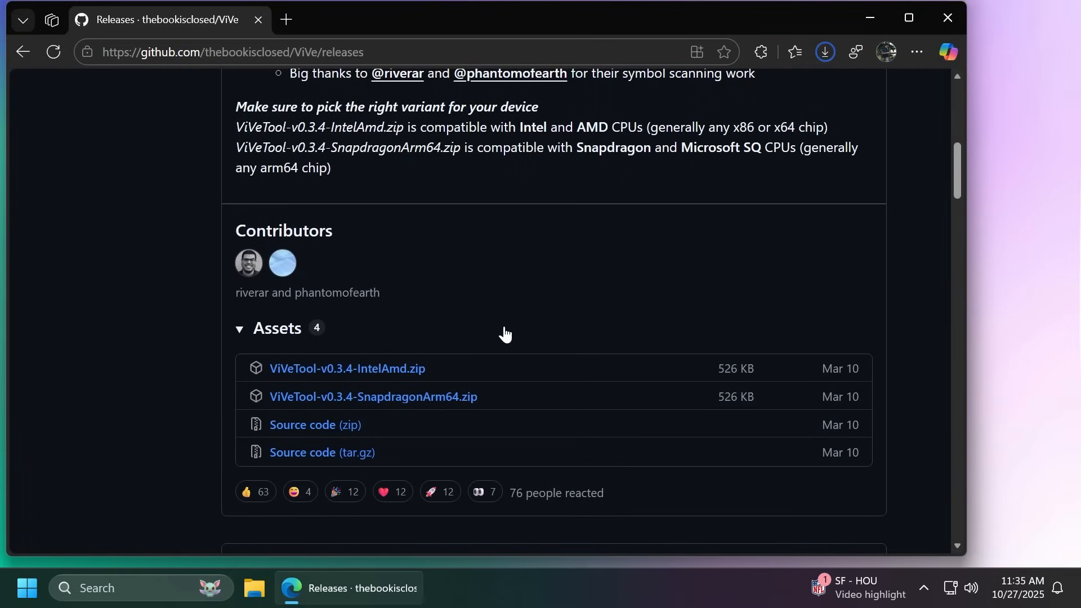
click(822, 52)
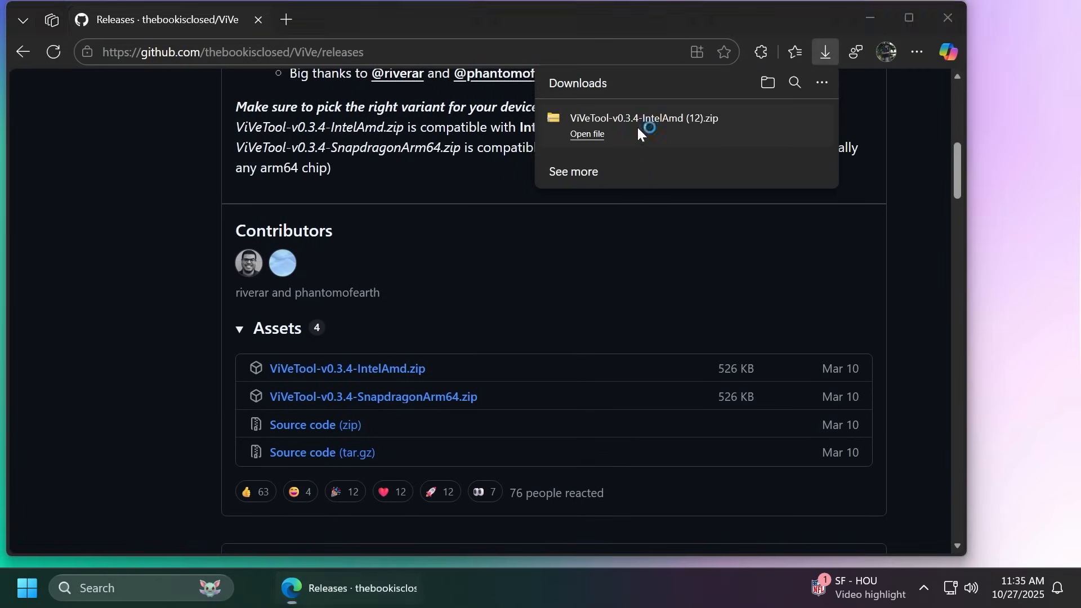
- Extract the ViVeTool zip into C:\Hidden Features, replacing same-named existing files
click(586, 133)
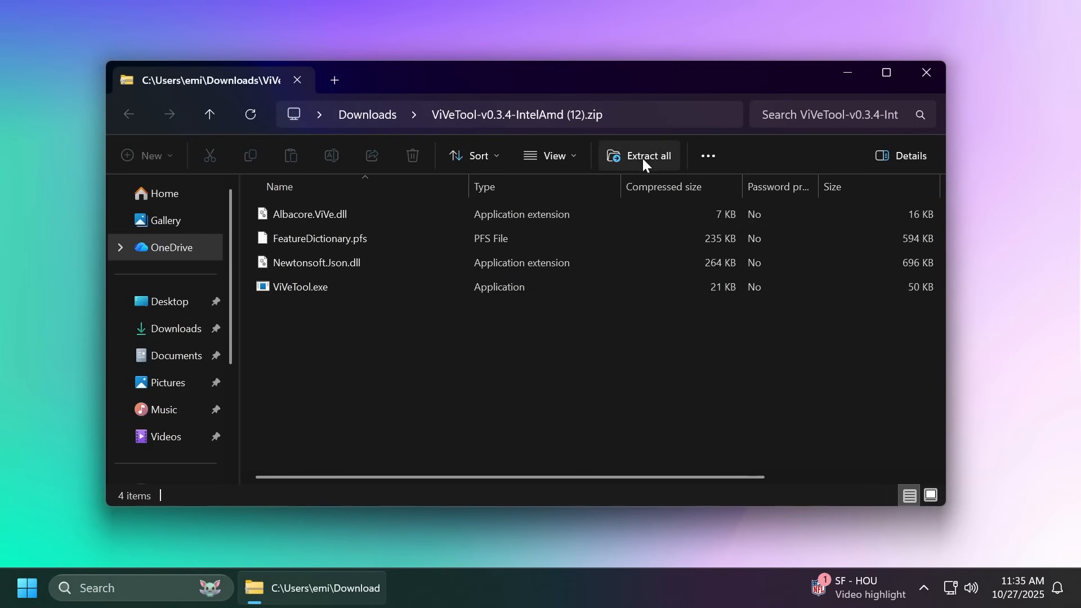
click(646, 155)
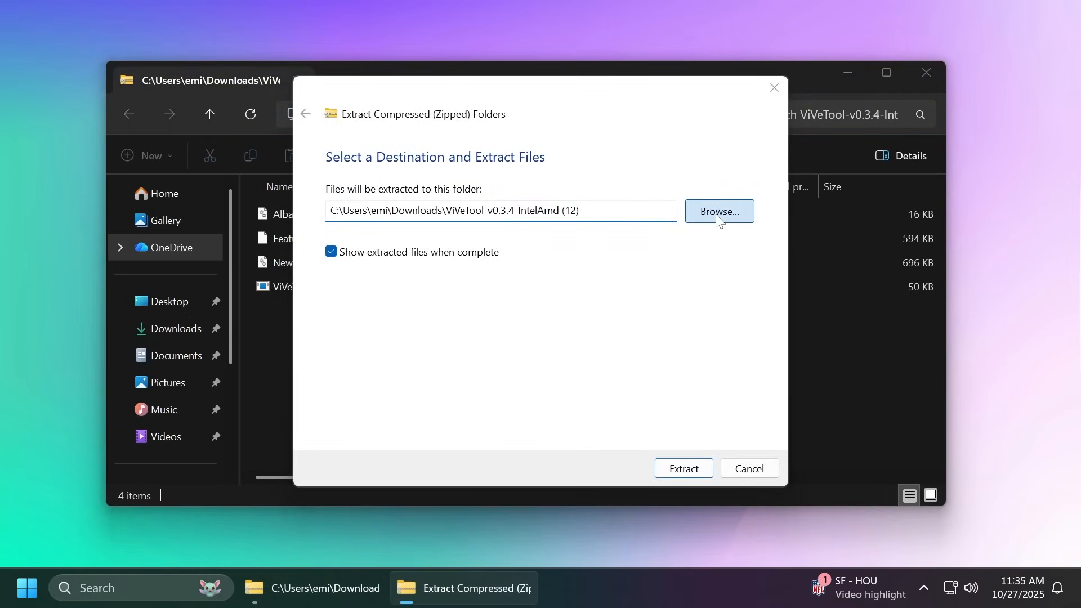
click(718, 211)
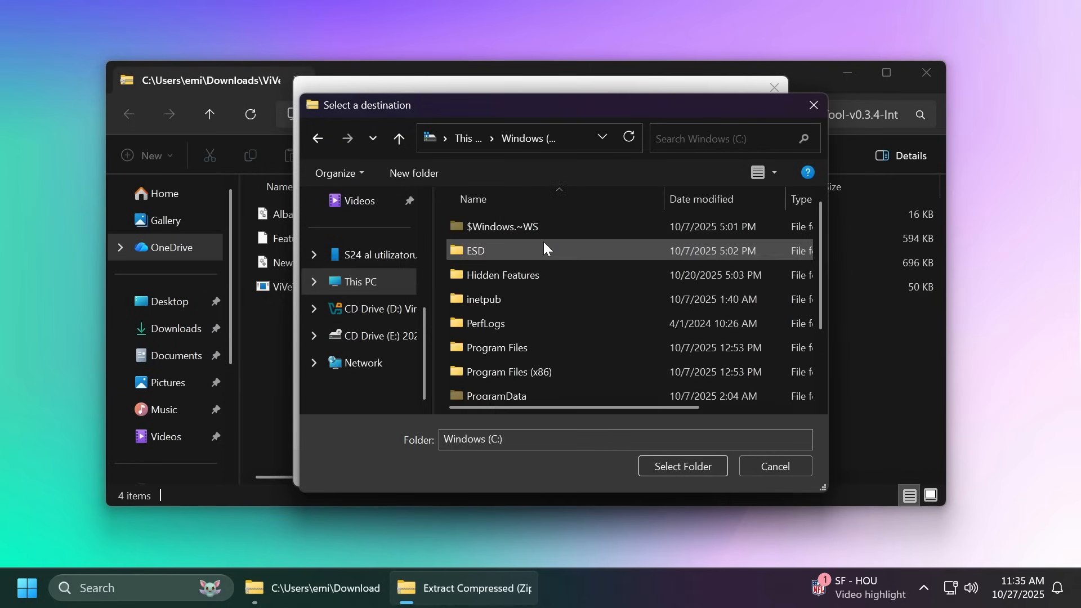
click(502, 274)
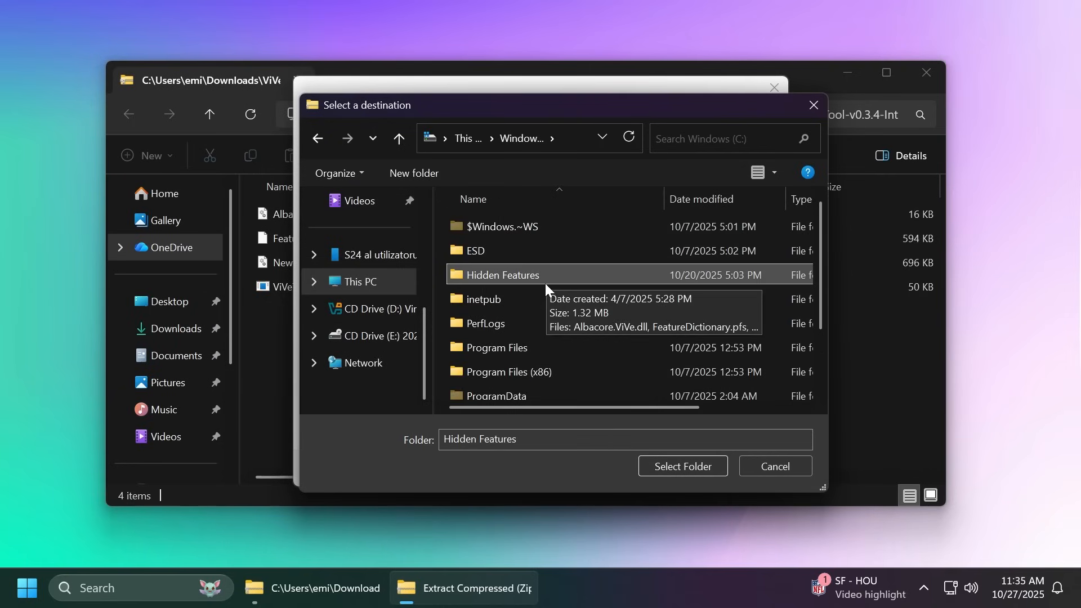
click(680, 466)
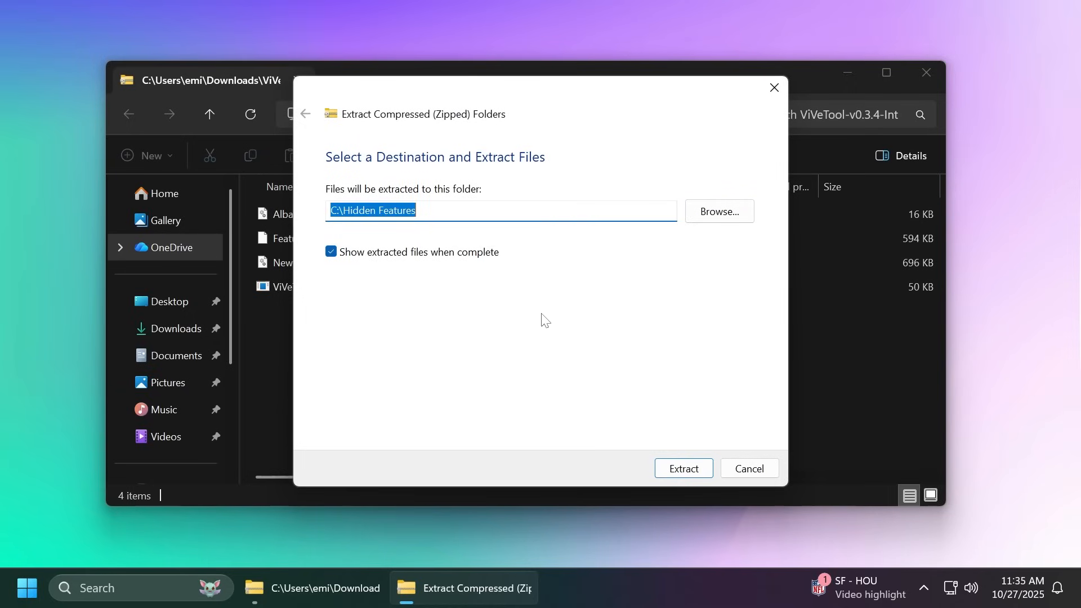
mouse_move(536, 324)
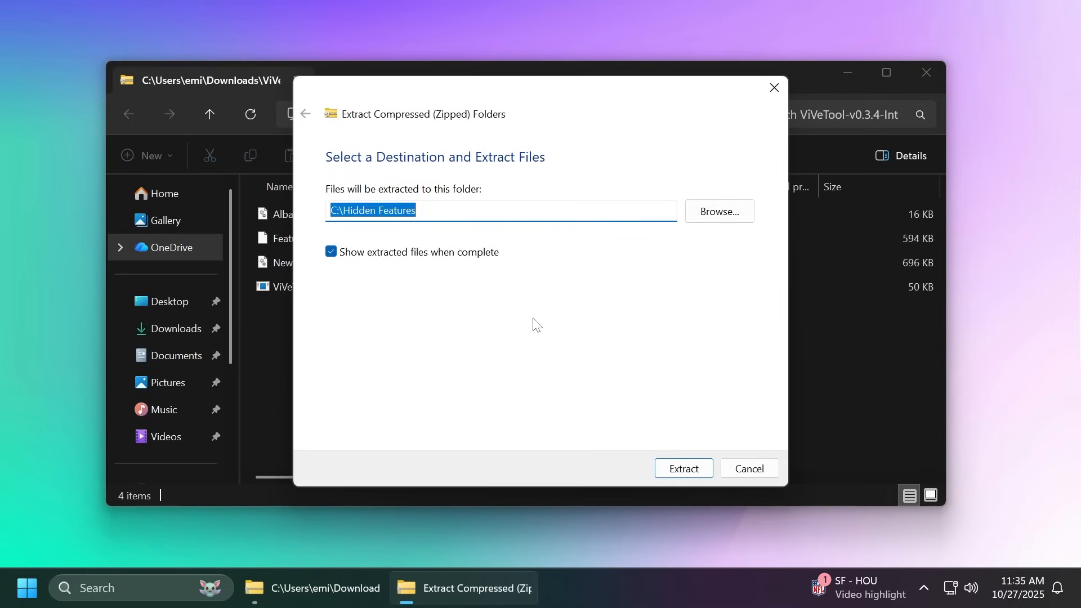
click(681, 467)
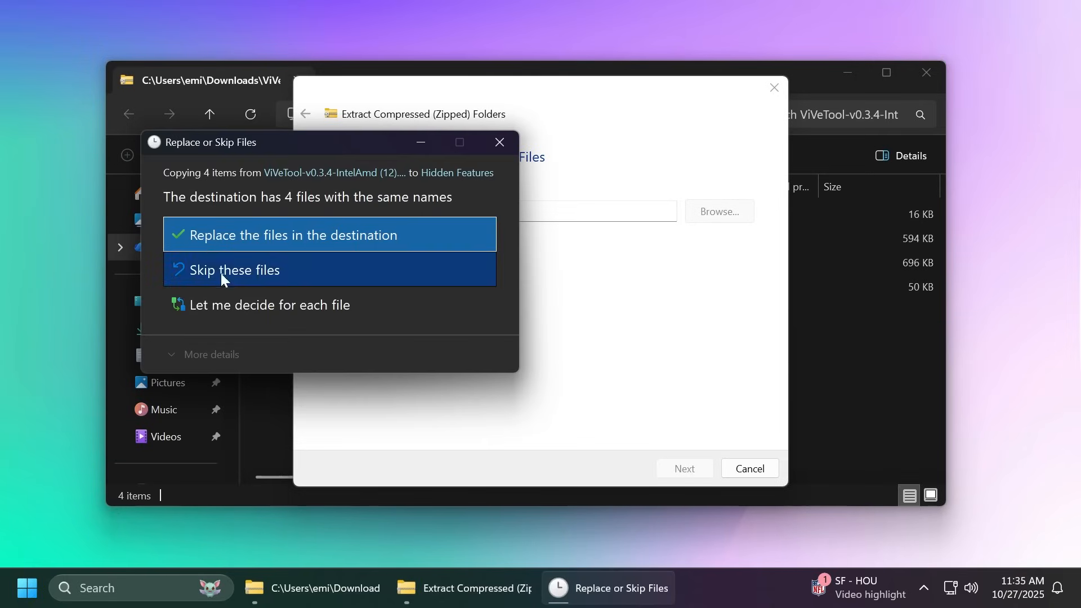
click(295, 234)
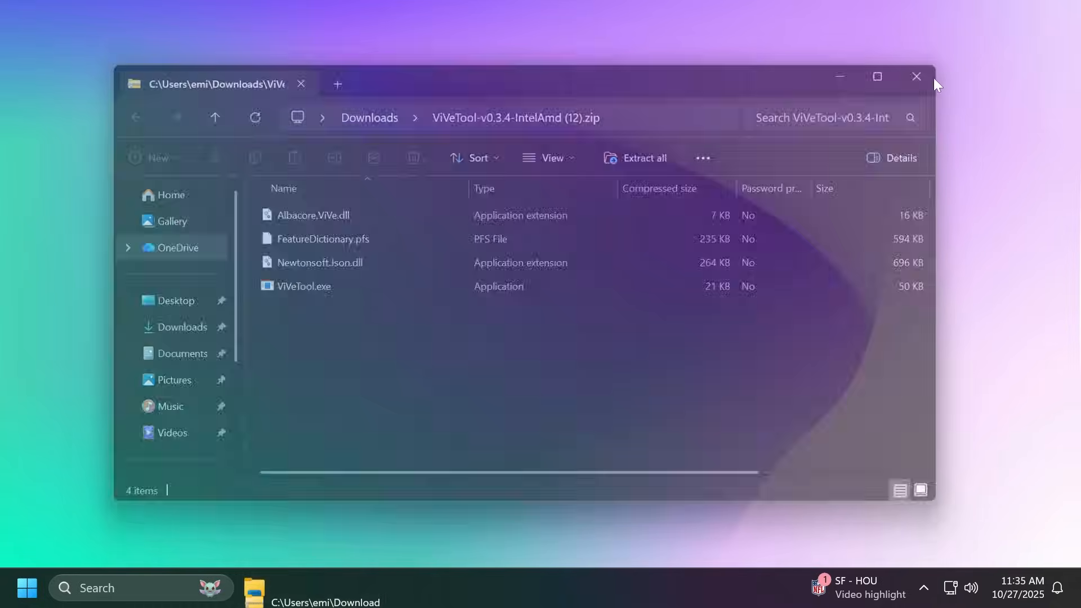
click(916, 77)
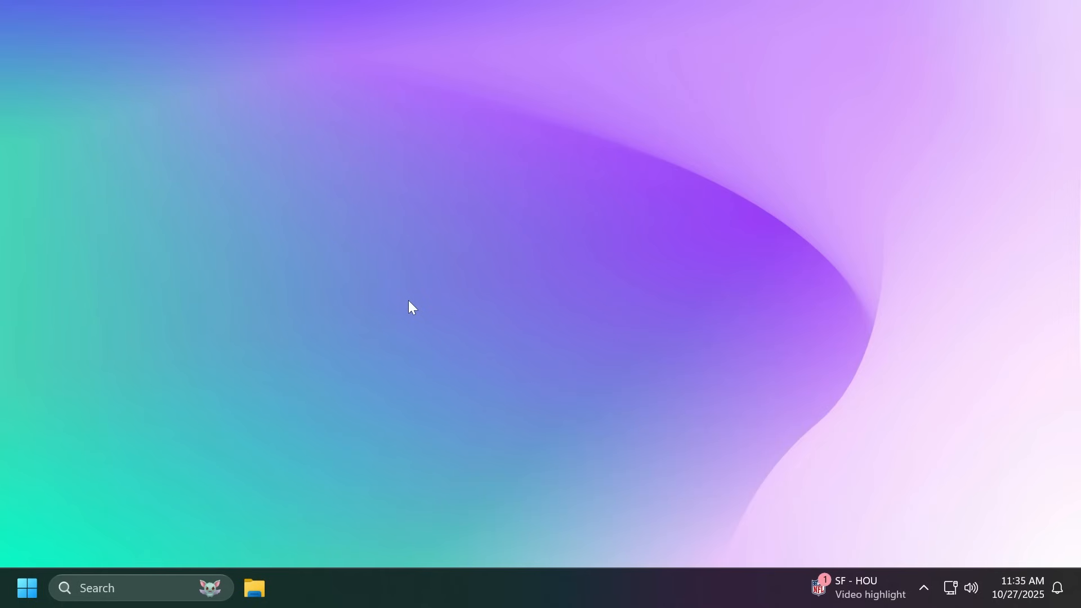
- Start Command Prompt (cmd) with administrator rights, confirming the UAC prompt
text(cmd)
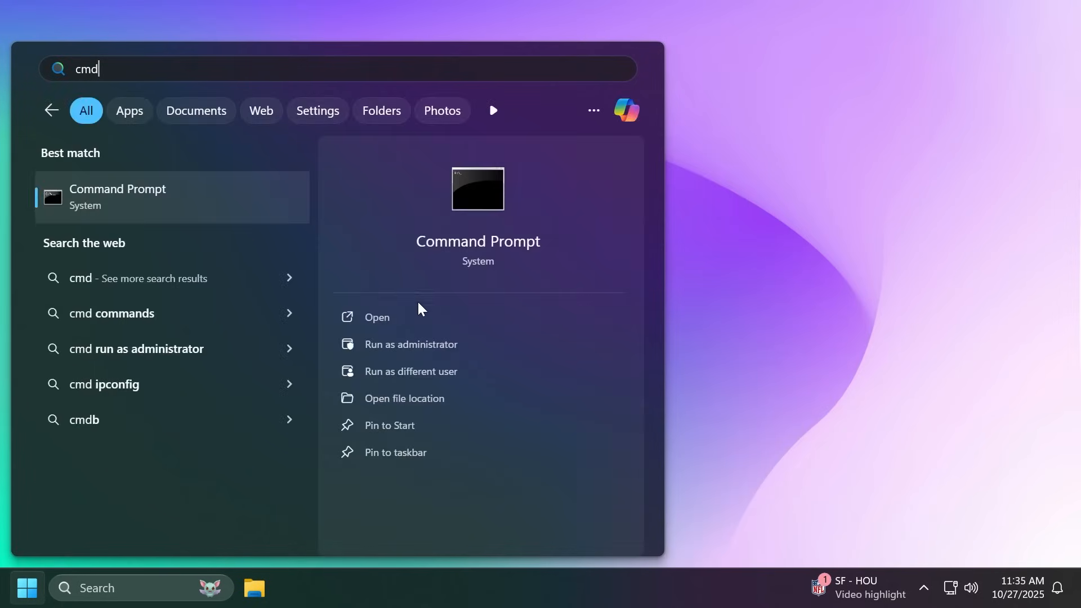
click(411, 344)
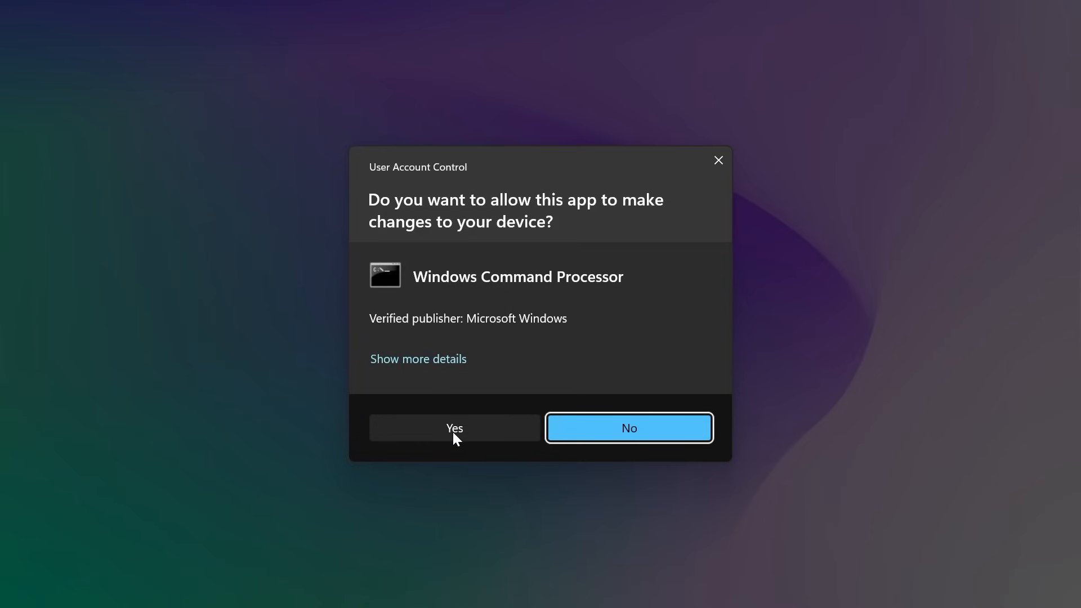
click(454, 427)
text(cd C:\Hidden Features)
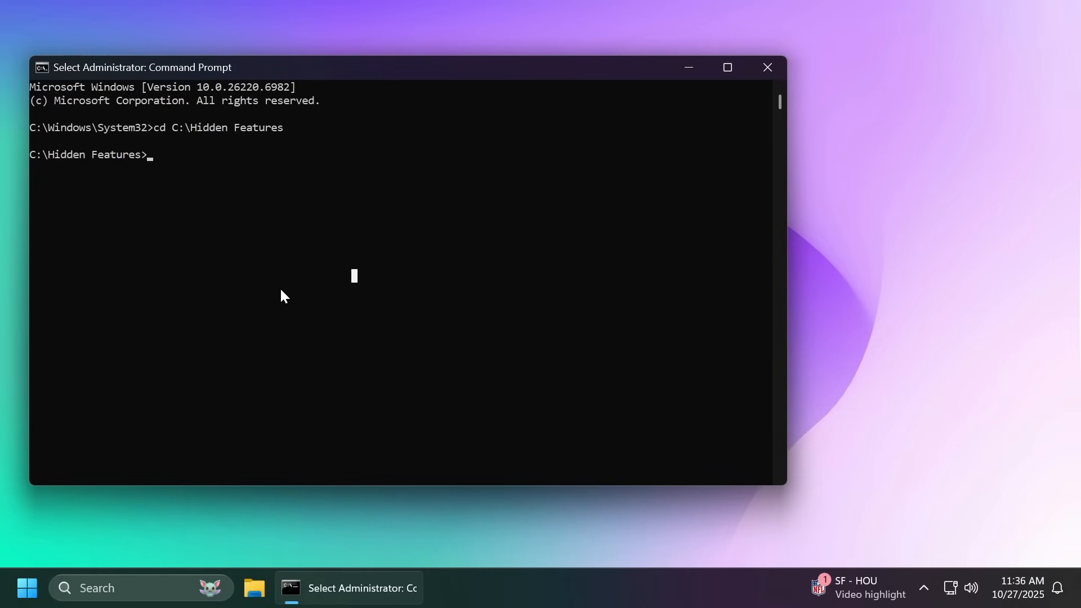
- Run vivetool /enable for feature IDs 41356296, 58970402 and 57915467
text(vivetool /enable /id:41356296)
text(vivetool /enable /id:48433719)
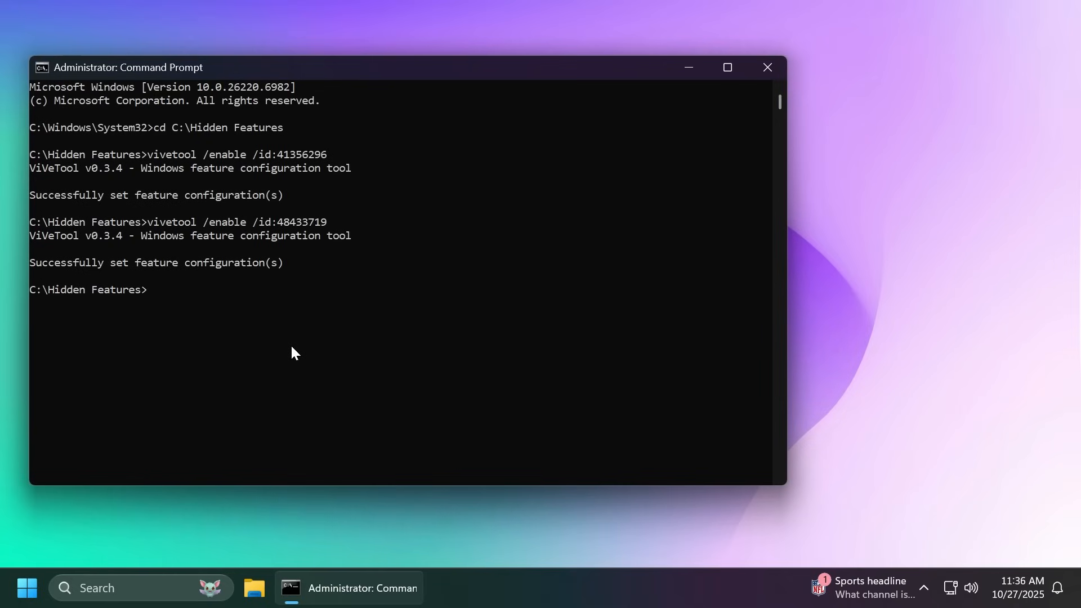
mouse_move(318, 227)
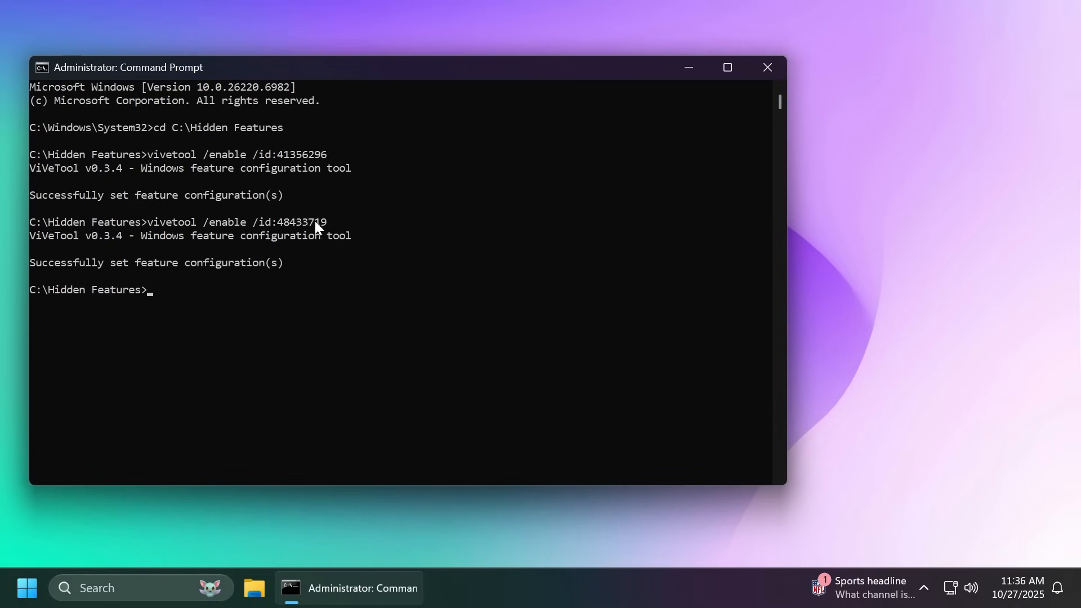
text(vivetool /enable /id:58970402)
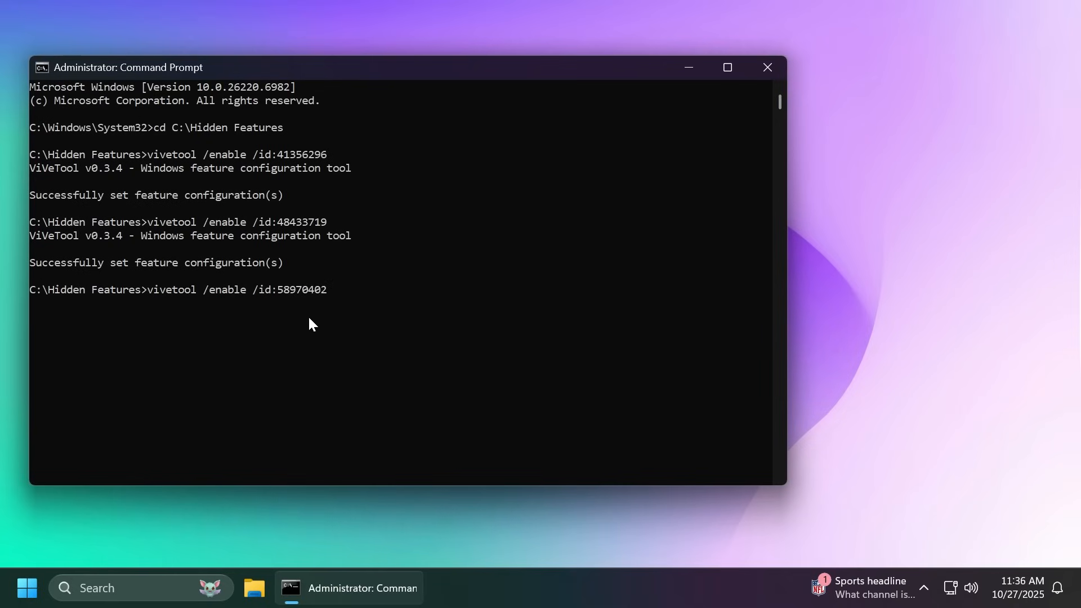
key(Return)
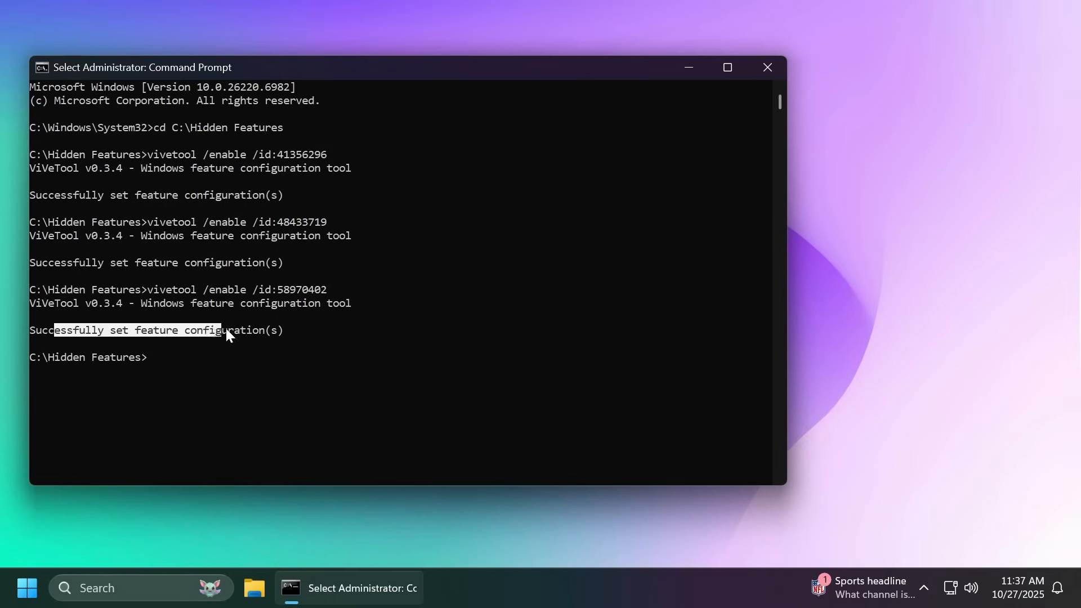
text(vivetool /enable /id:57915467)
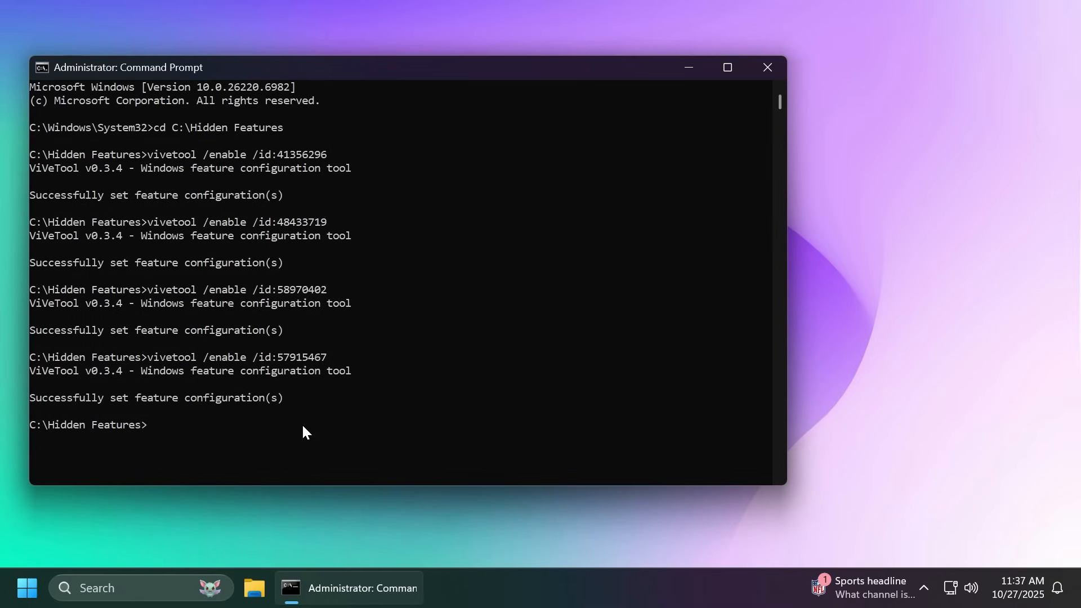
mouse_move(325, 73)
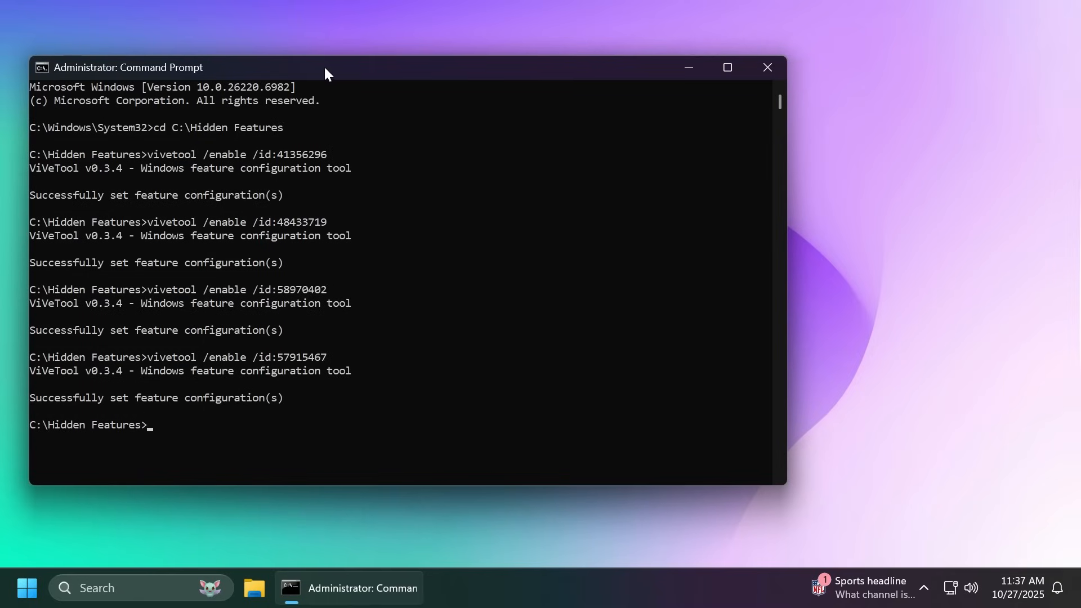
mouse_move(399, 277)
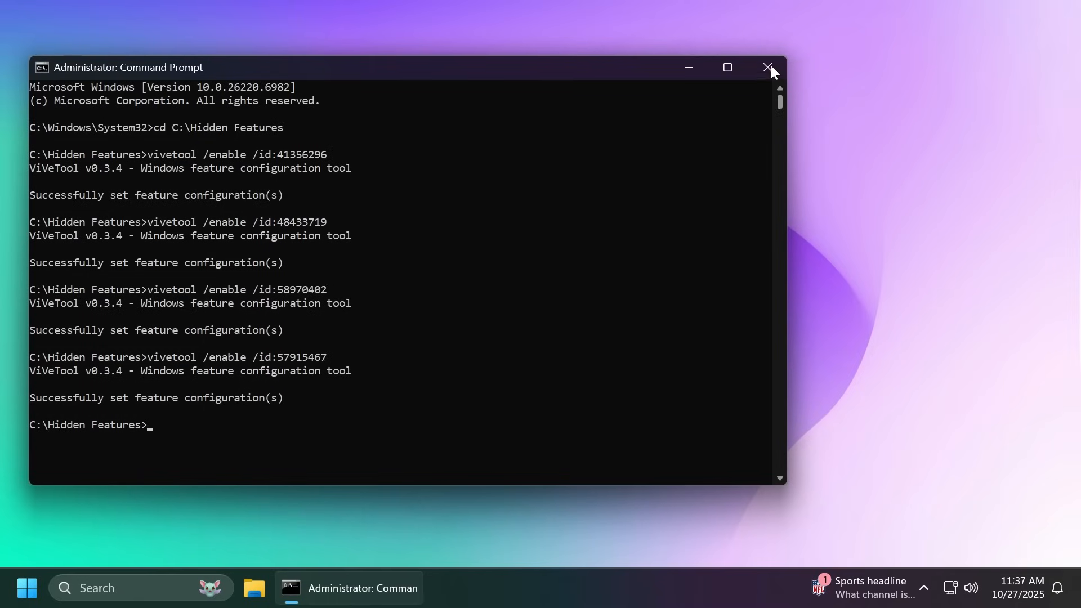
- Use the Start right-click menu's Desktop entry to show the empty desktop
right_click(26, 587)
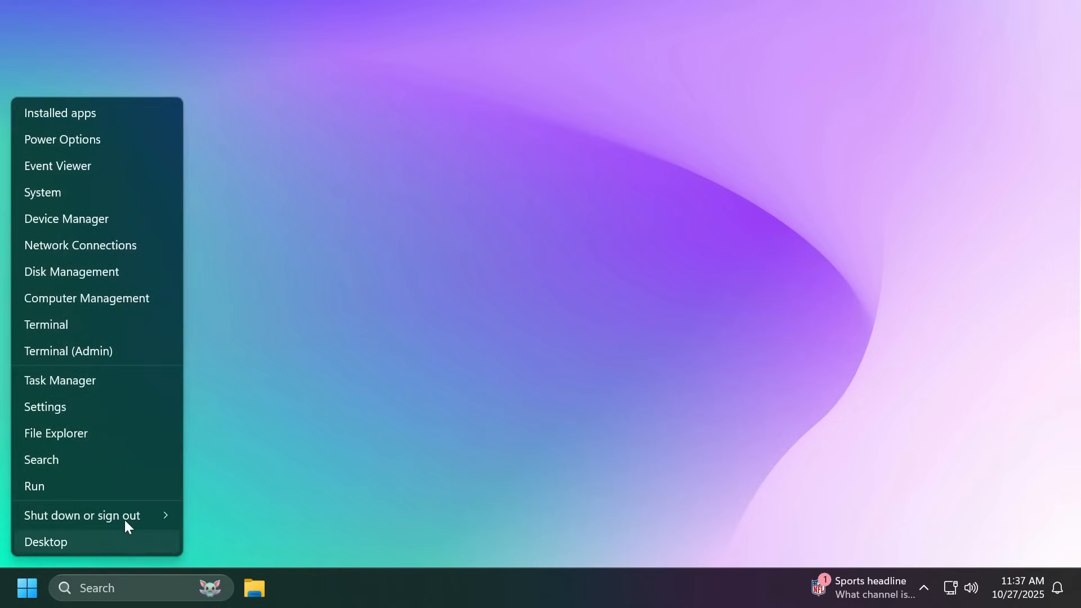
click(46, 542)
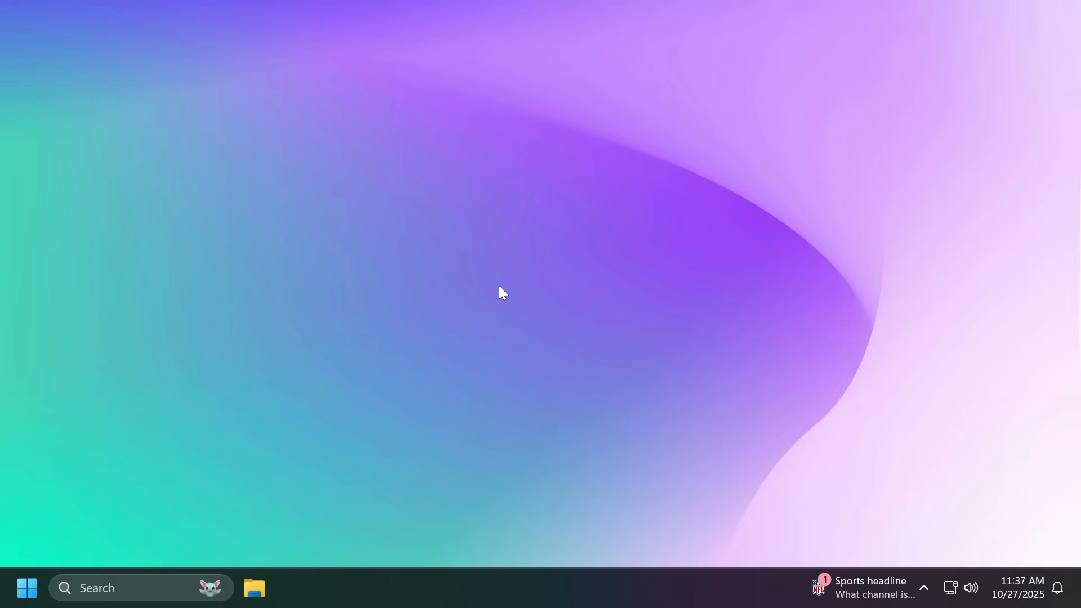
mouse_move(494, 286)
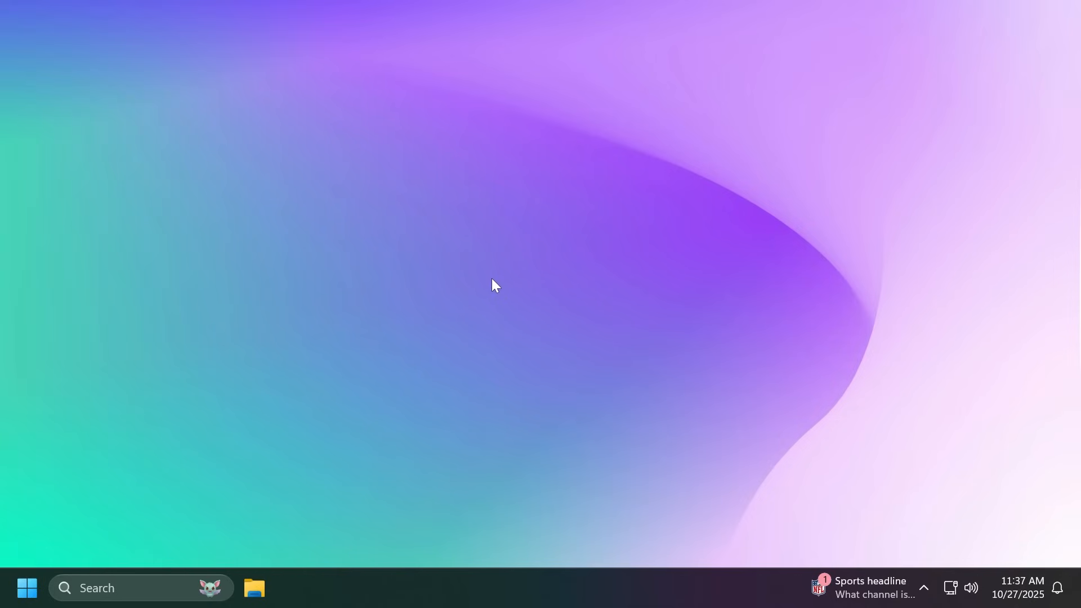
mouse_move(480, 579)
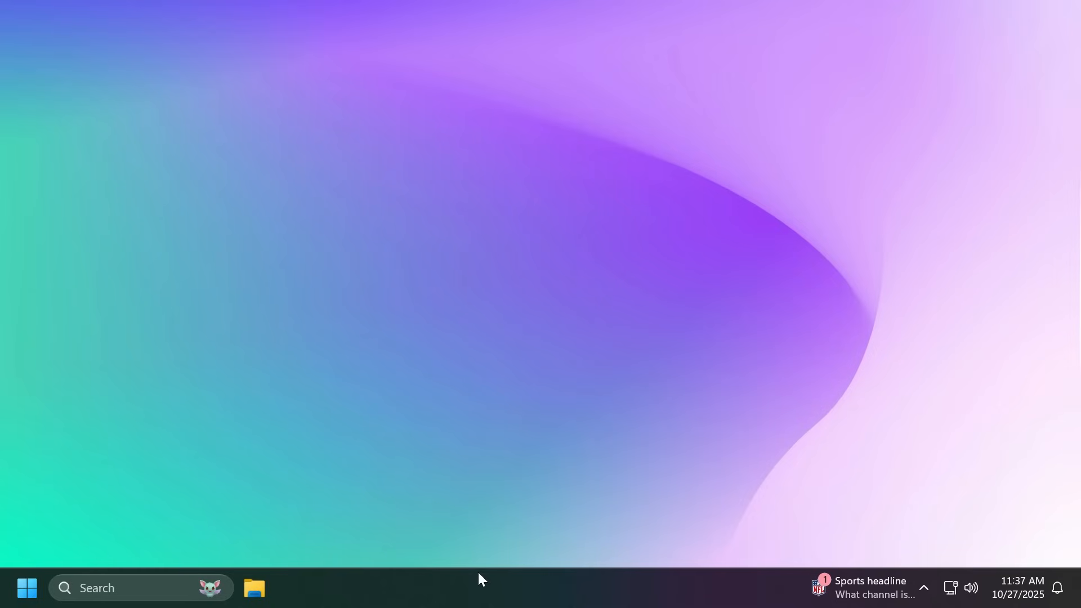
- Turn on 'Automatically hide the taskbar' under Taskbar behaviors in Taskbar settings
right_click(491, 592)
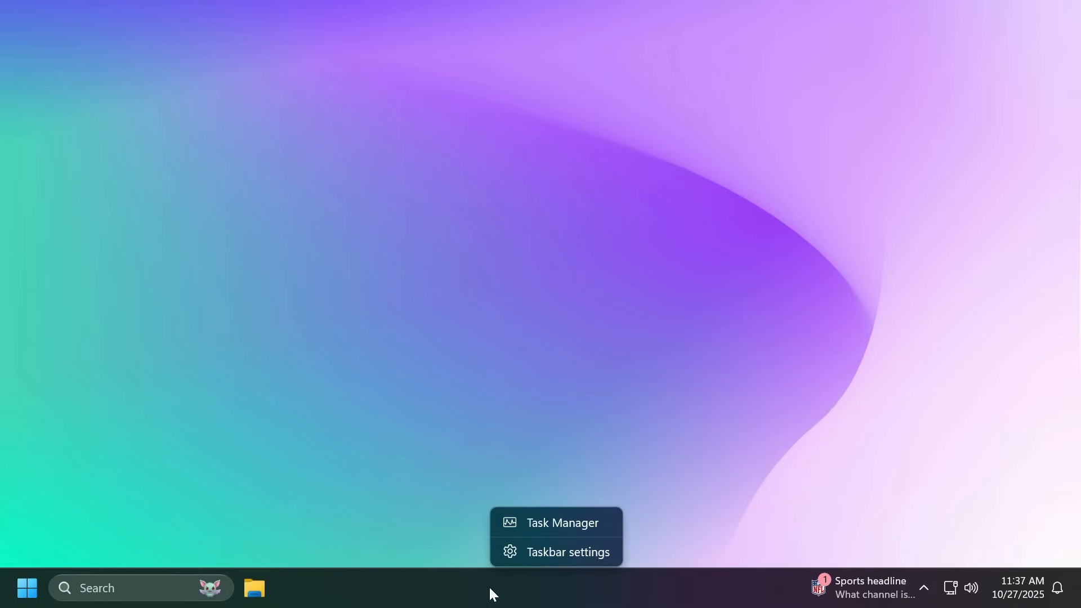
click(567, 551)
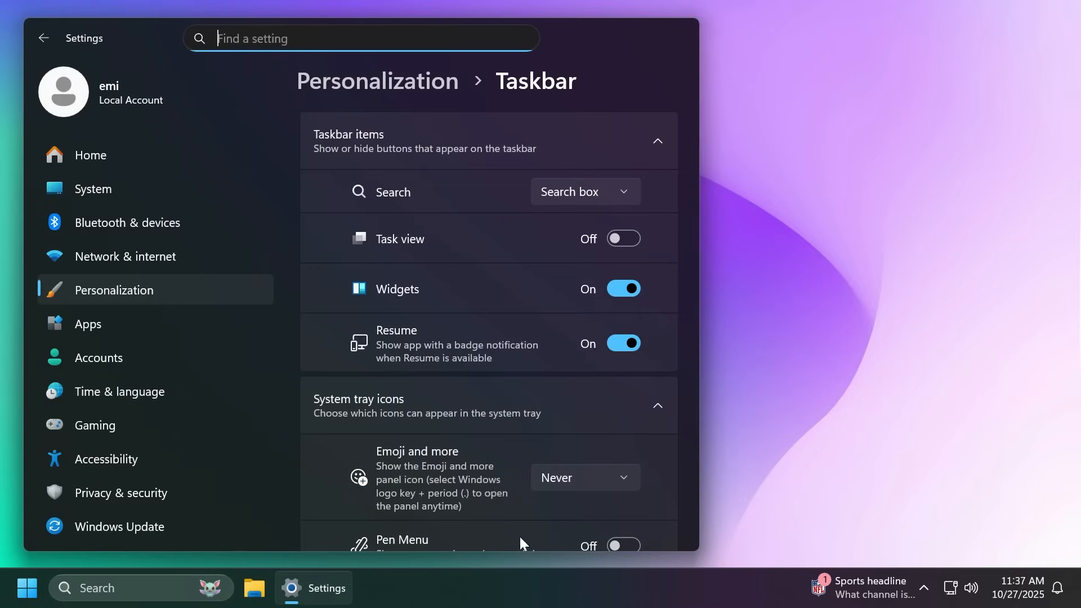
scroll(down, 3)
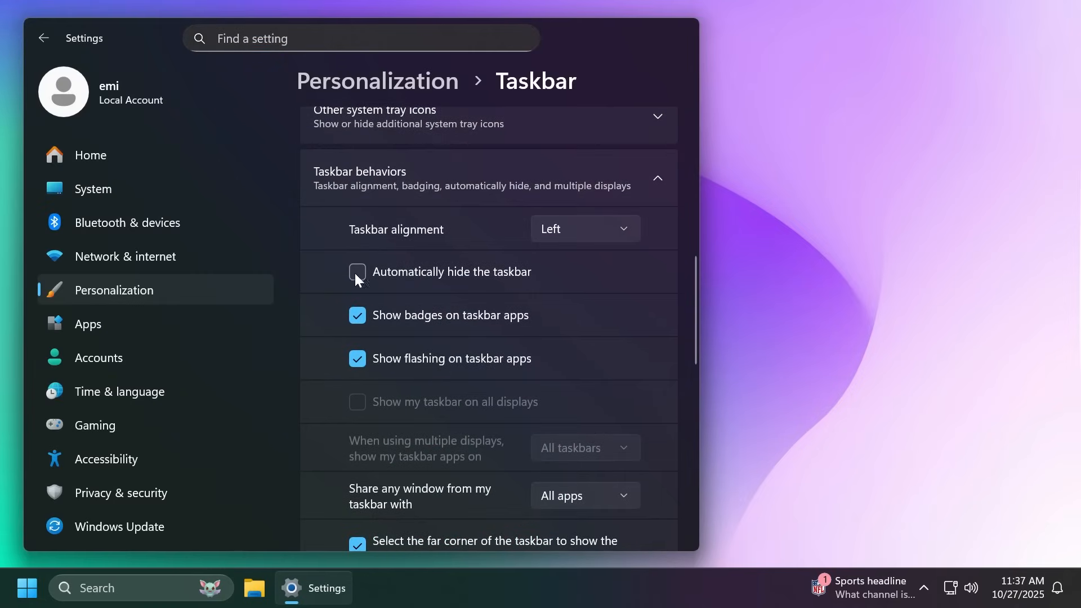
click(356, 271)
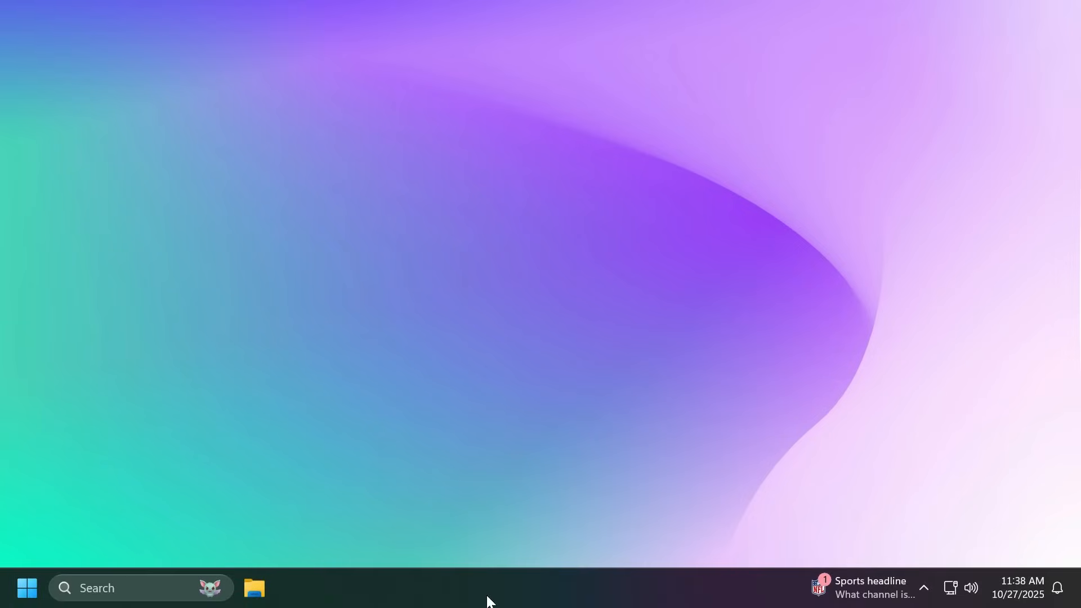
mouse_move(488, 587)
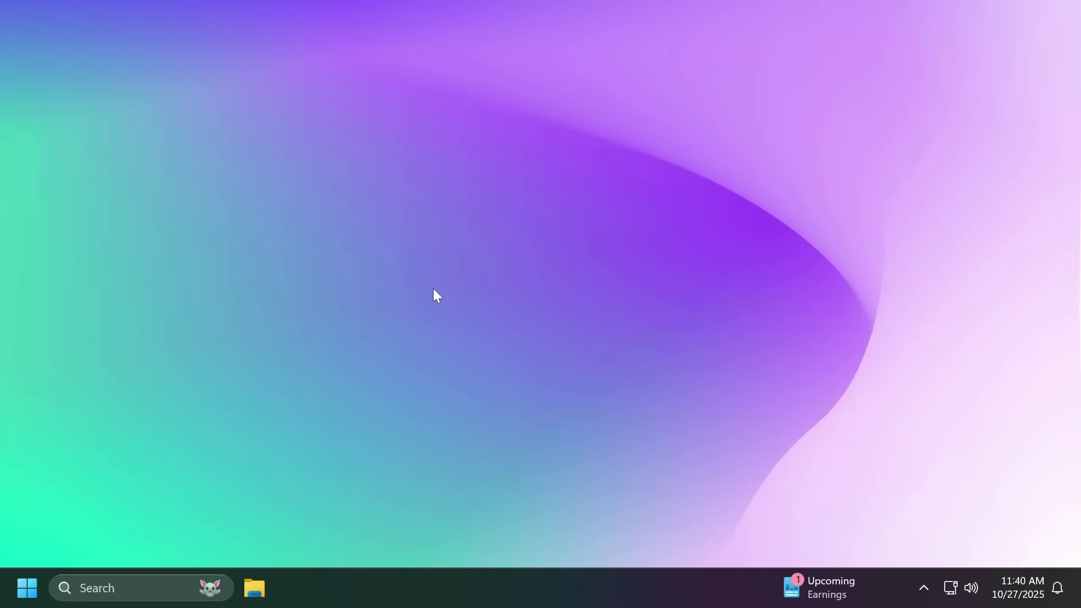
mouse_move(424, 278)
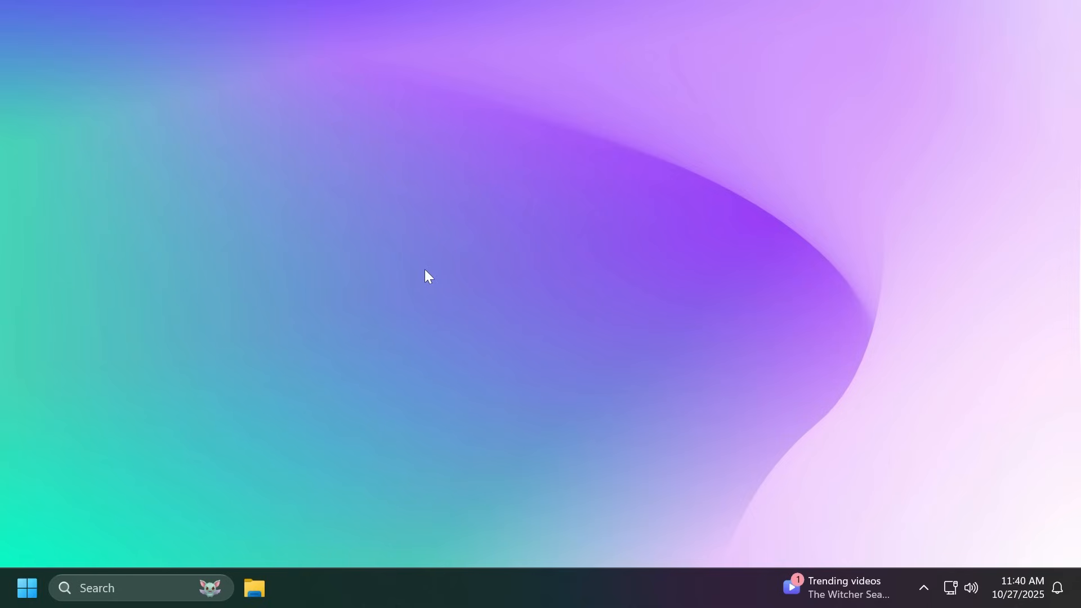
- Launch Notepad from the pinned apps in the Start menu
click(27, 587)
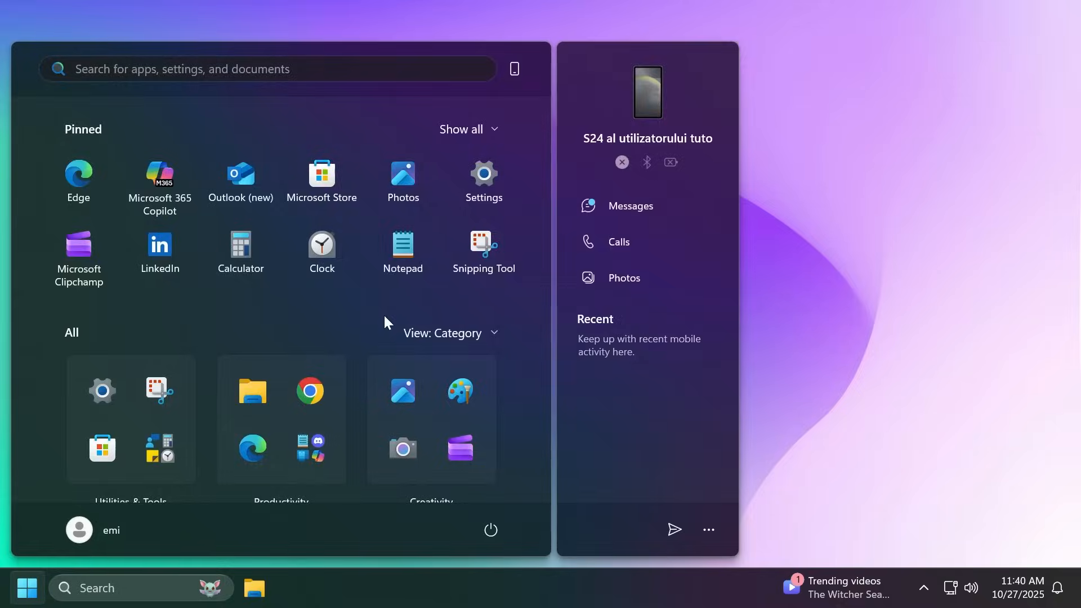
click(402, 246)
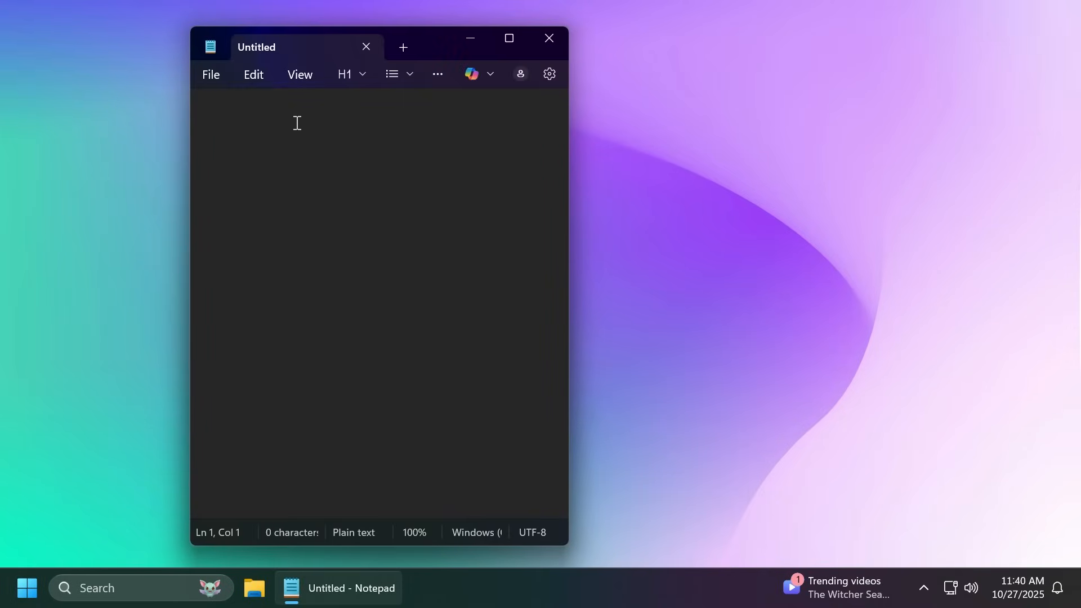
- Write 'tech based' in the note, copy it via the context menu, and close Notepad
text(tech based)
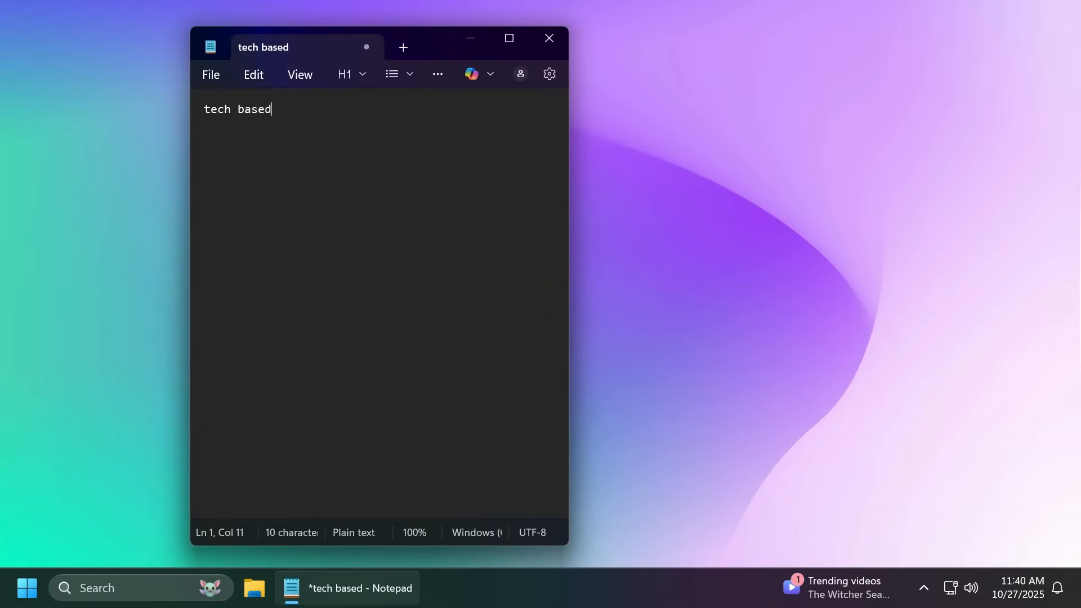
right_click(237, 109)
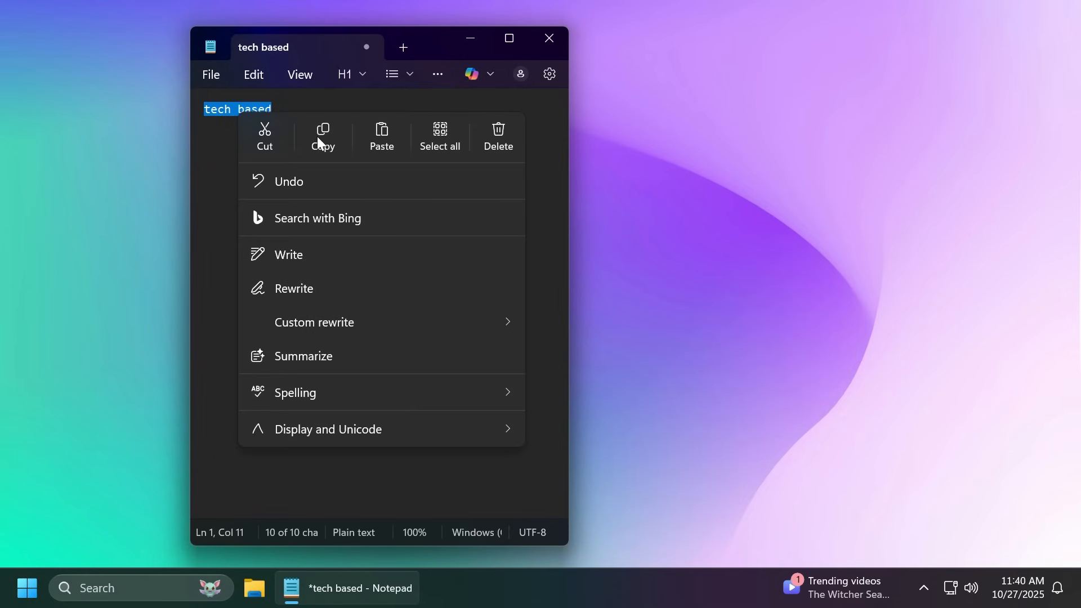
click(322, 135)
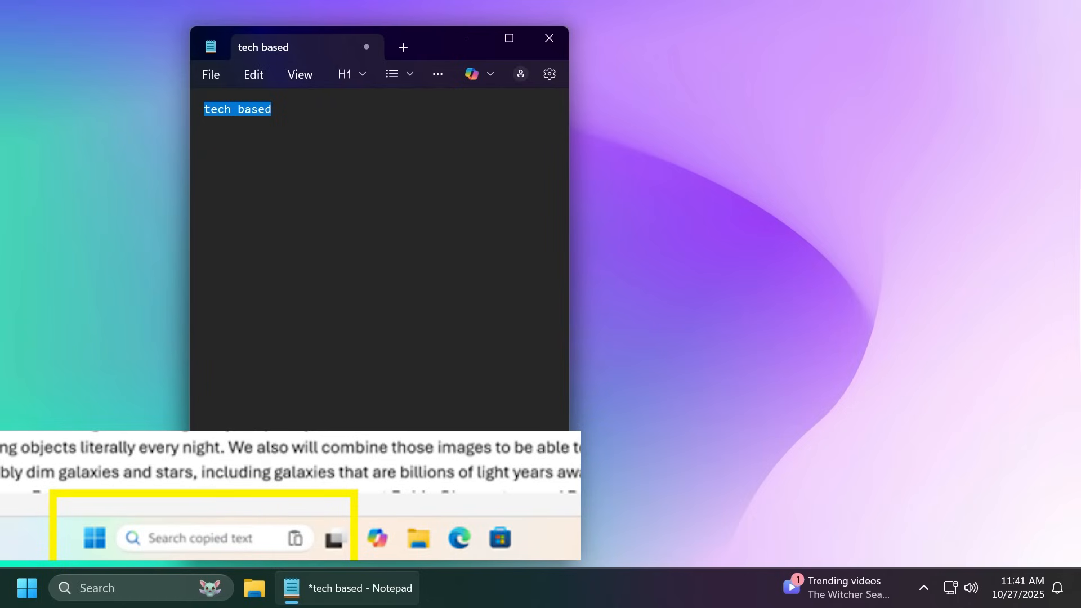
mouse_move(337, 141)
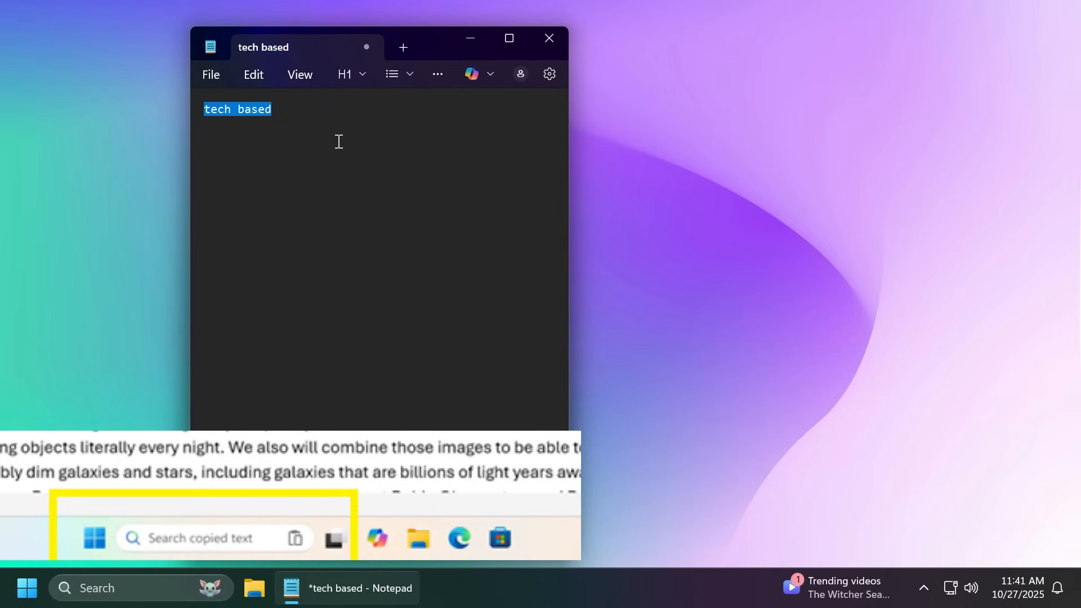
click(366, 152)
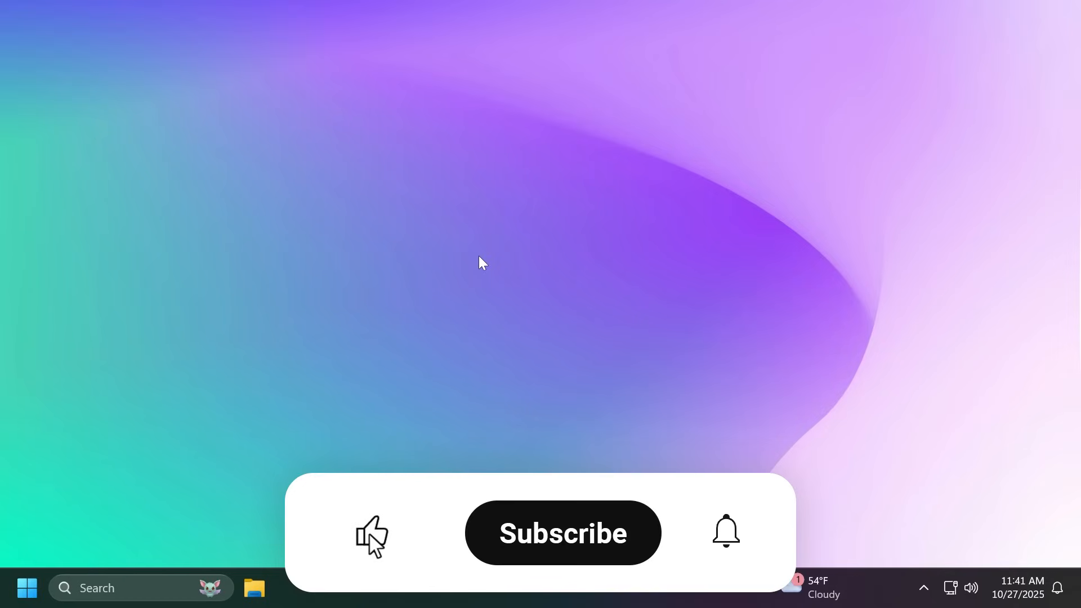
click(371, 536)
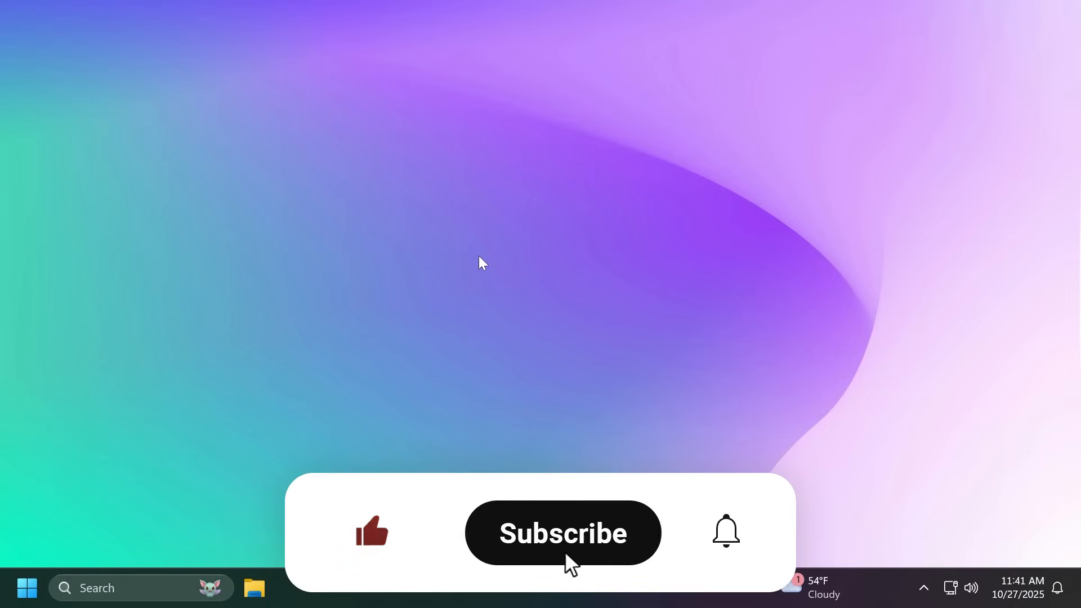
click(561, 532)
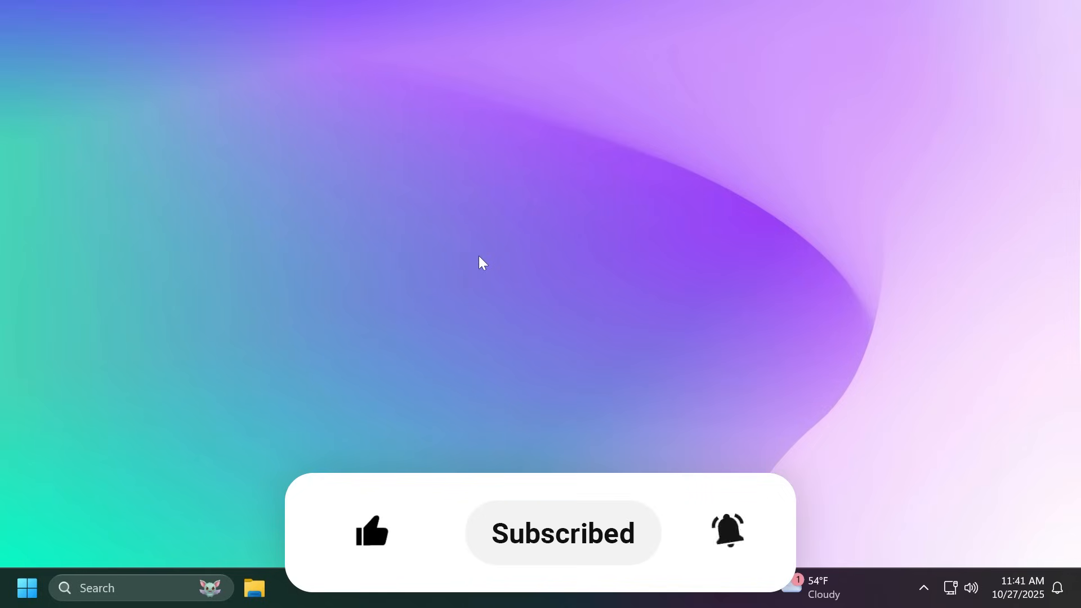